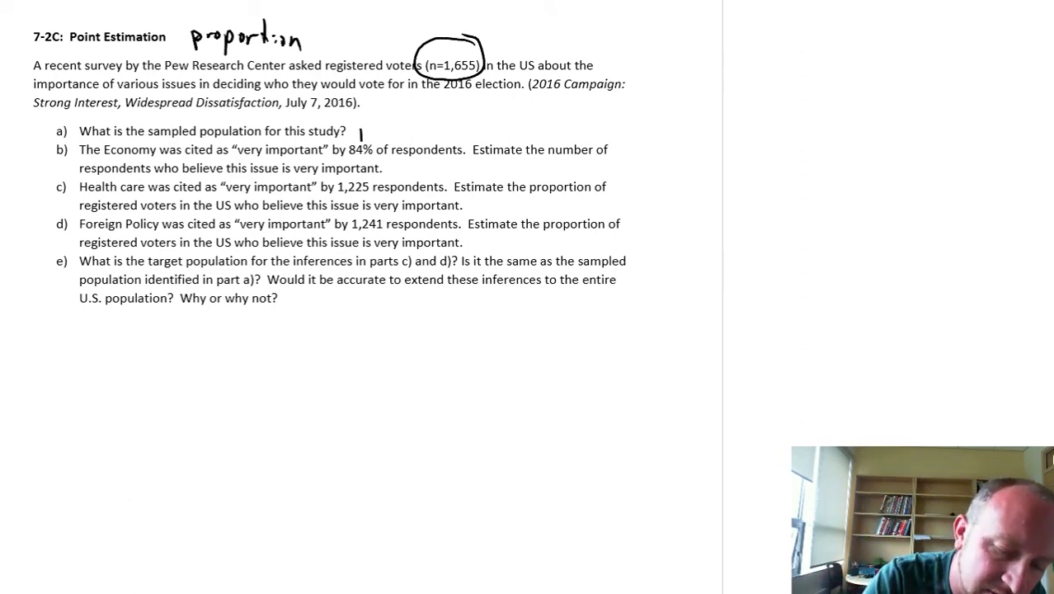
Answer part a by handwriting "Registered voters" beside it
text(Regis)
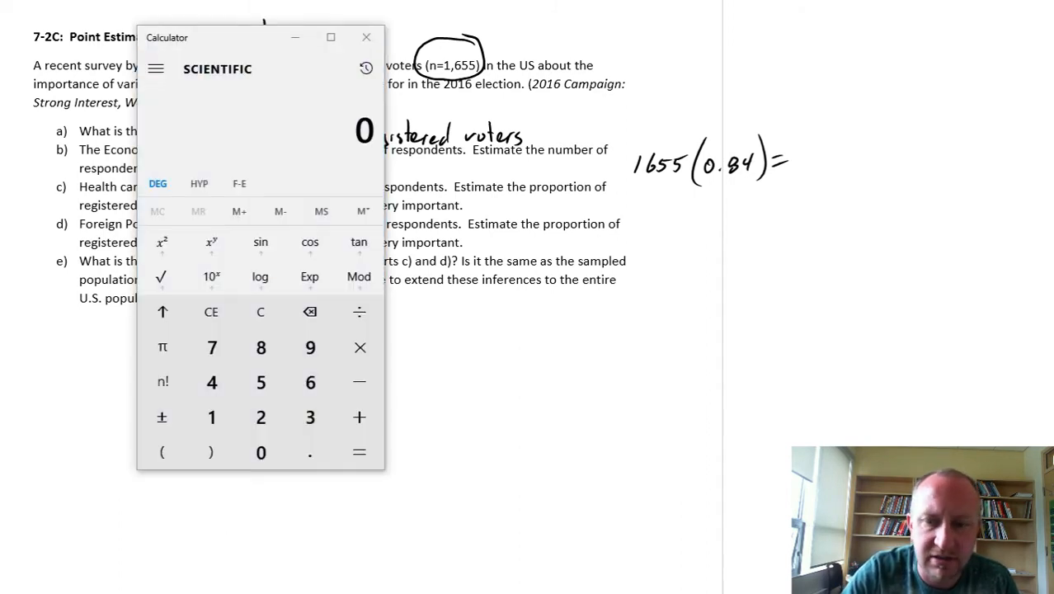
Enter 1655 × 0.84 in Calculator to get 1390.2 for part b
click(310, 416)
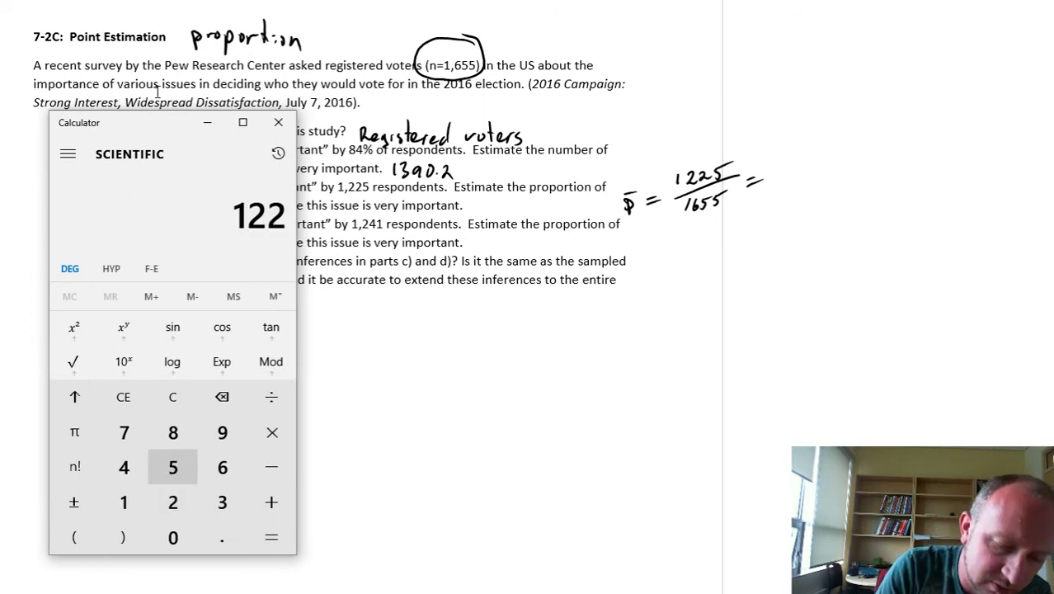
Compute 1225 ÷ 1655 in Calculator to get p-hat = 0.74 for part c
click(271, 396)
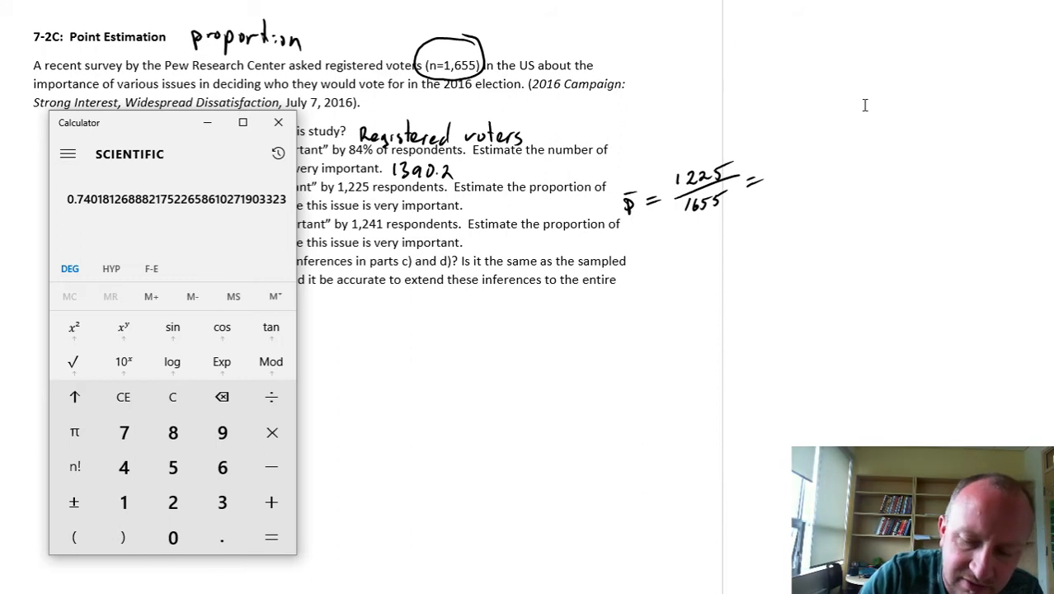
click(277, 123)
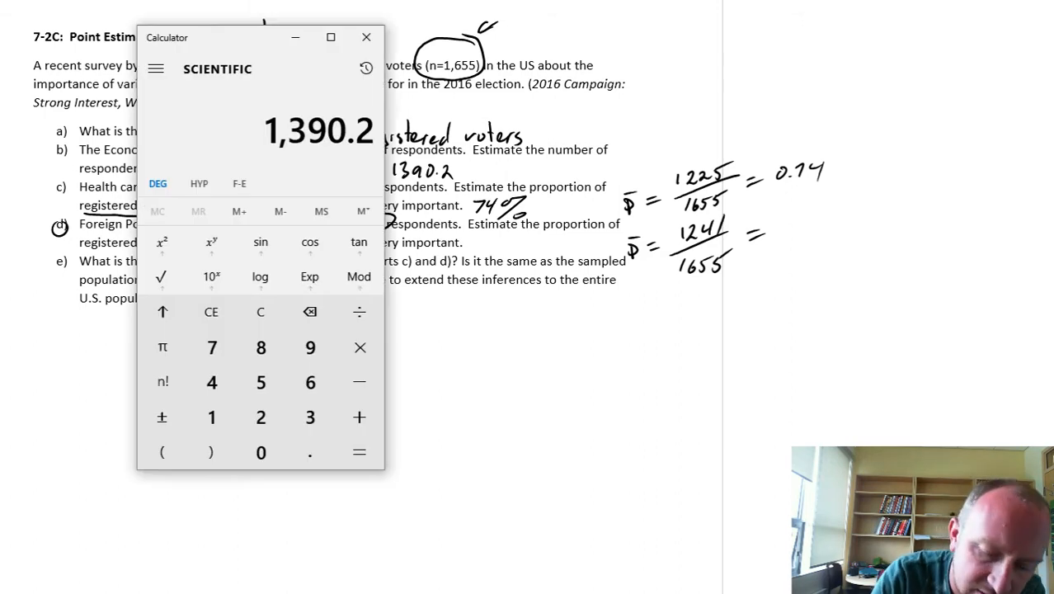
Enter 1241 ÷ and begin the divisor 1655 for part d's proportion
click(310, 347)
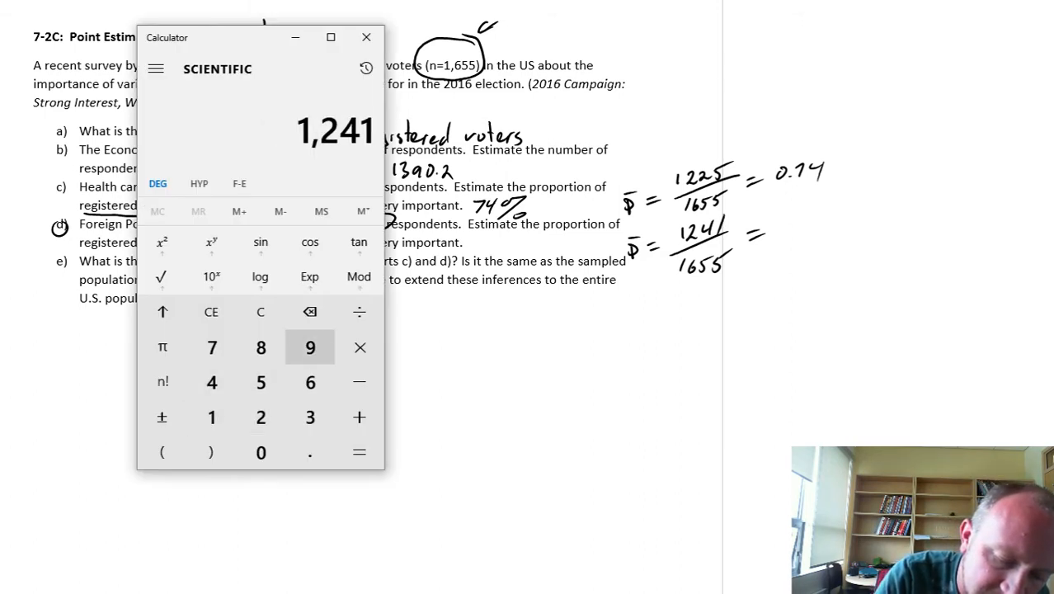
click(310, 382)
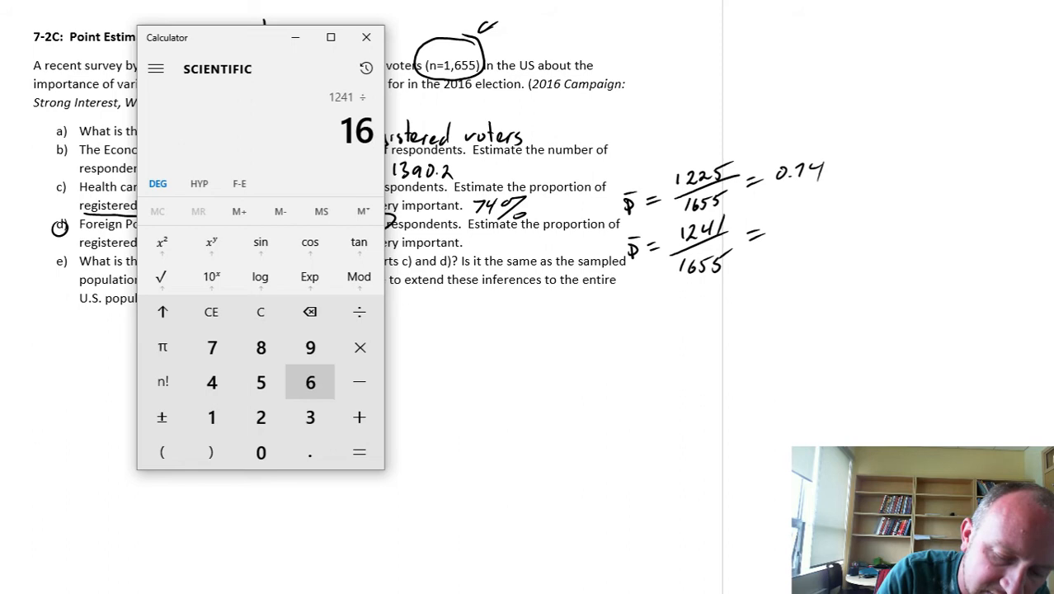